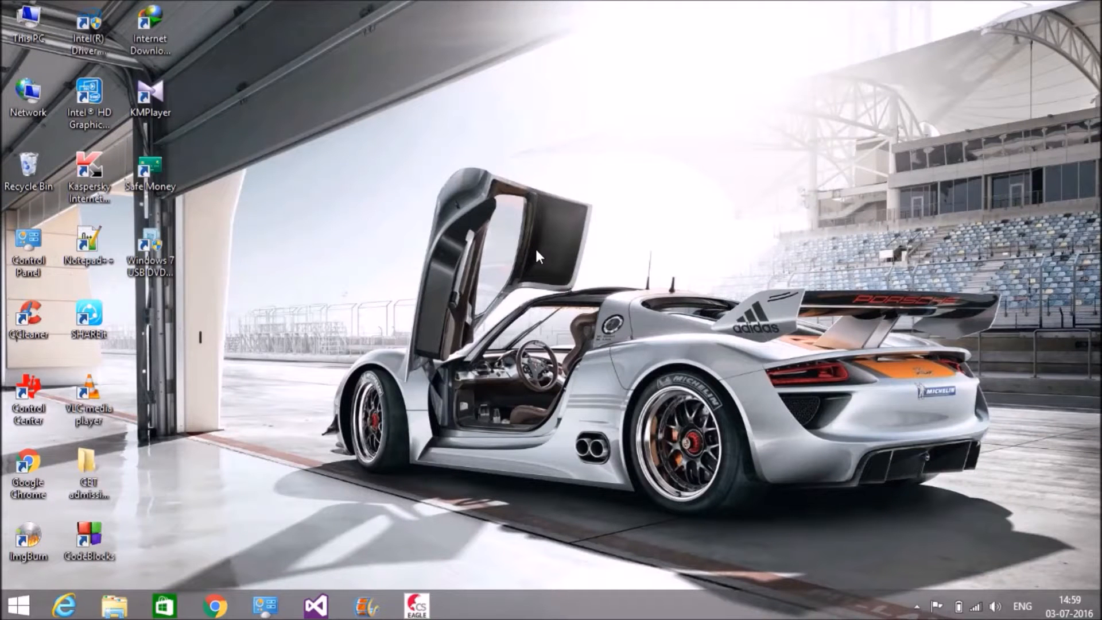
mouse_move(474, 233)
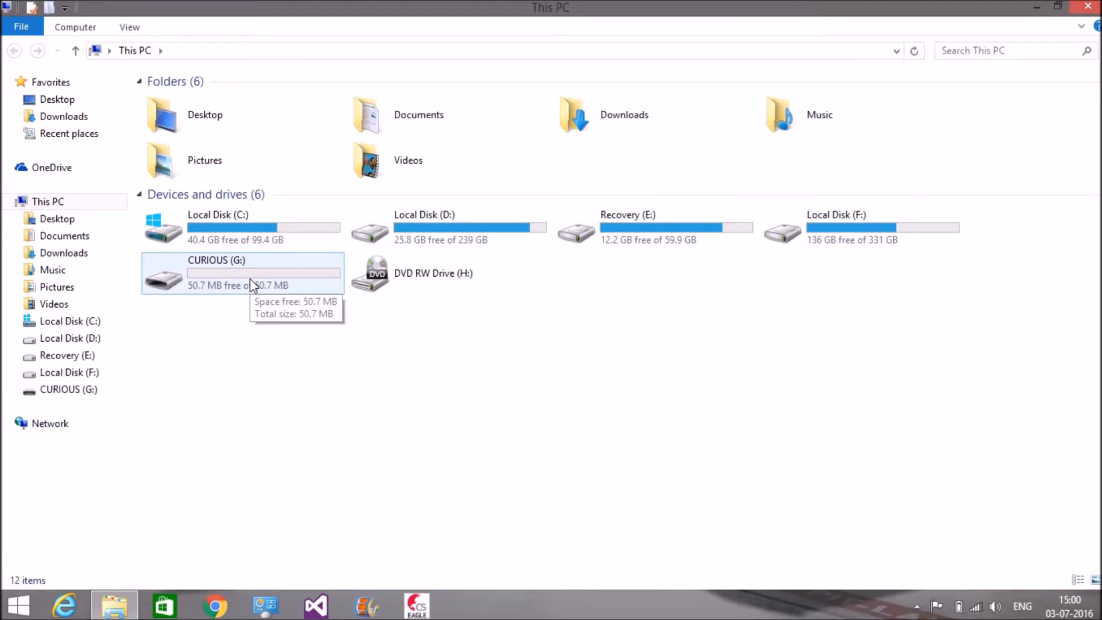
Check the CURIOUS drive's properties in File Explorer and close them
right_click(248, 276)
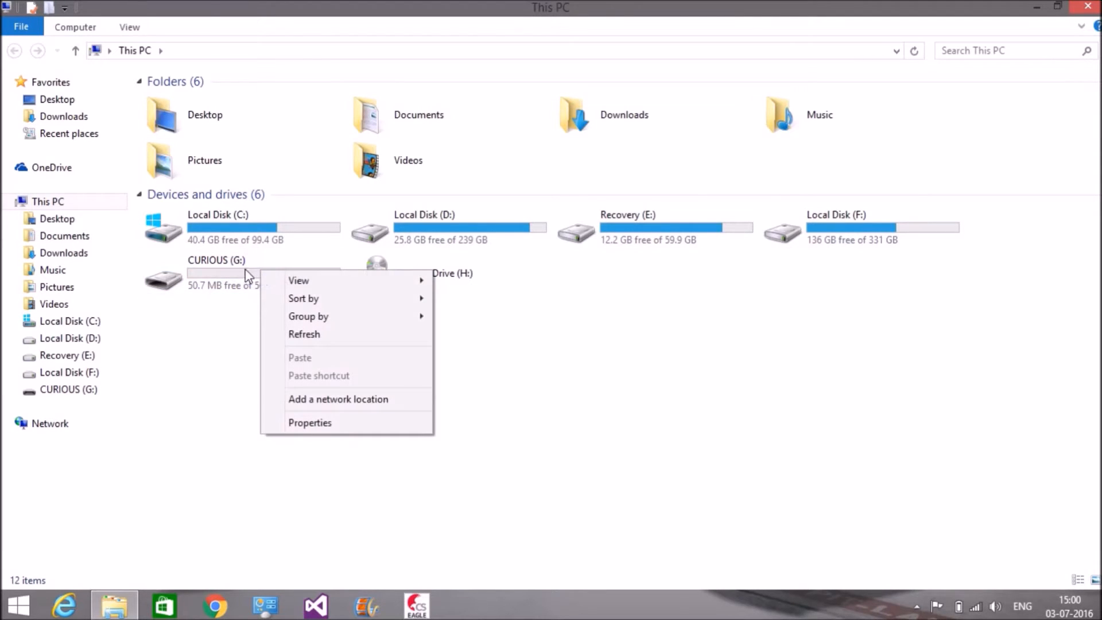
left_click(310, 423)
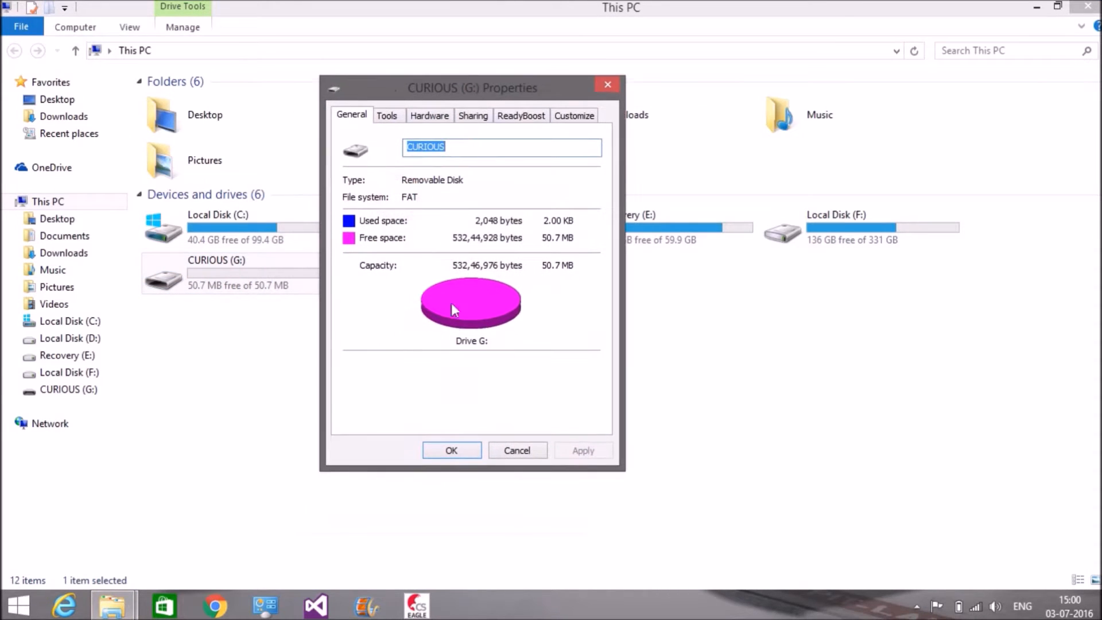
mouse_move(464, 303)
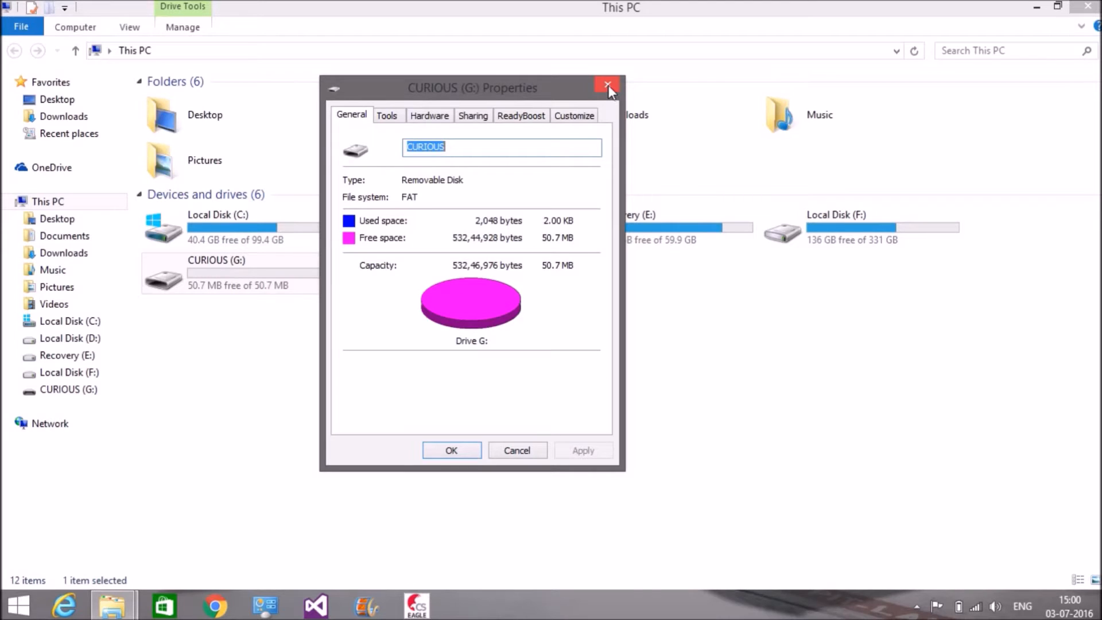
mouse_move(608, 84)
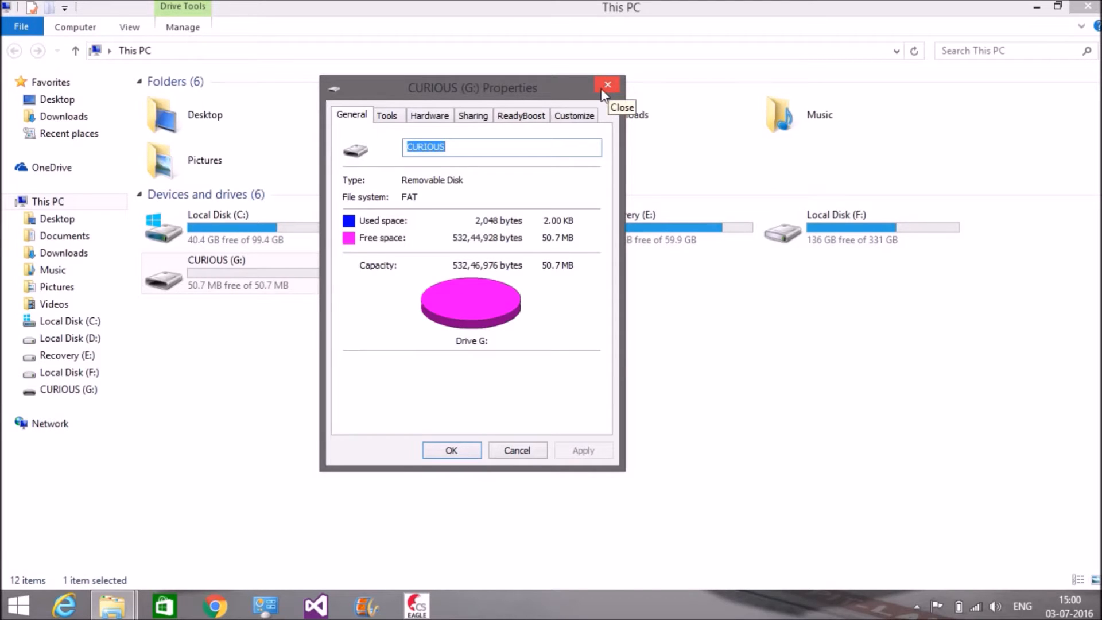
left_click(607, 83)
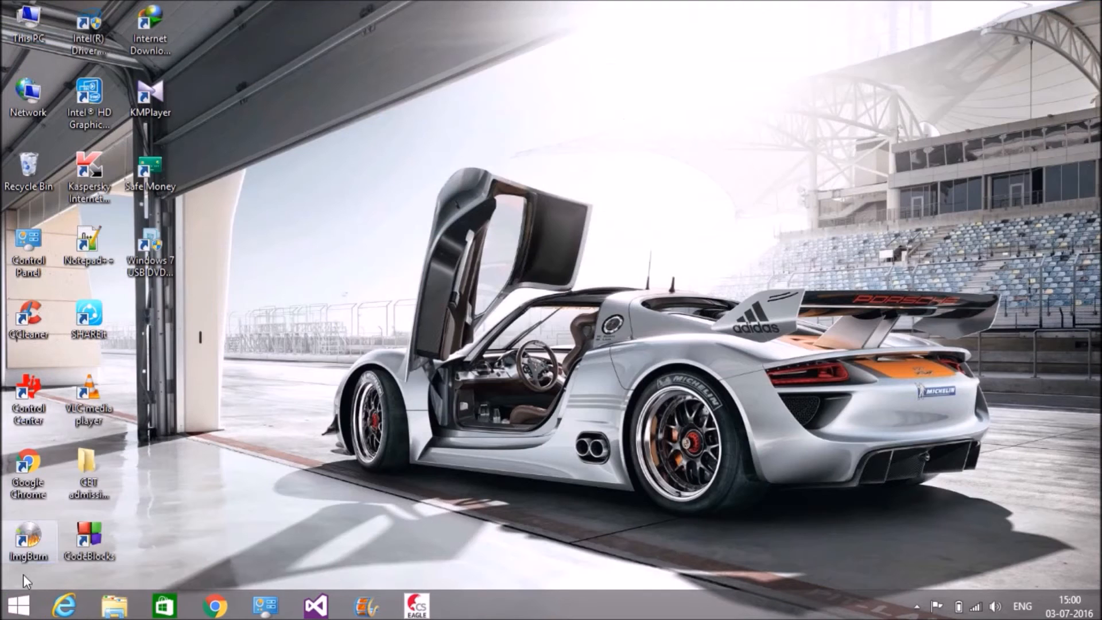
Bring up Disk Management maximized and inspect the CURIOUS partition on Disk 1
right_click(12, 605)
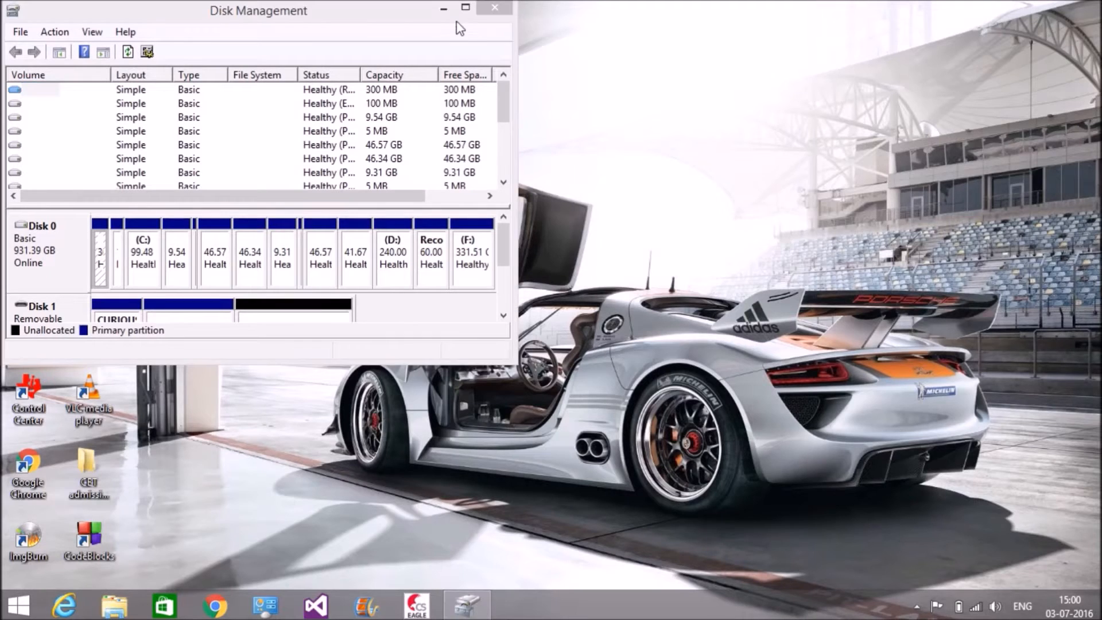
left_click(465, 8)
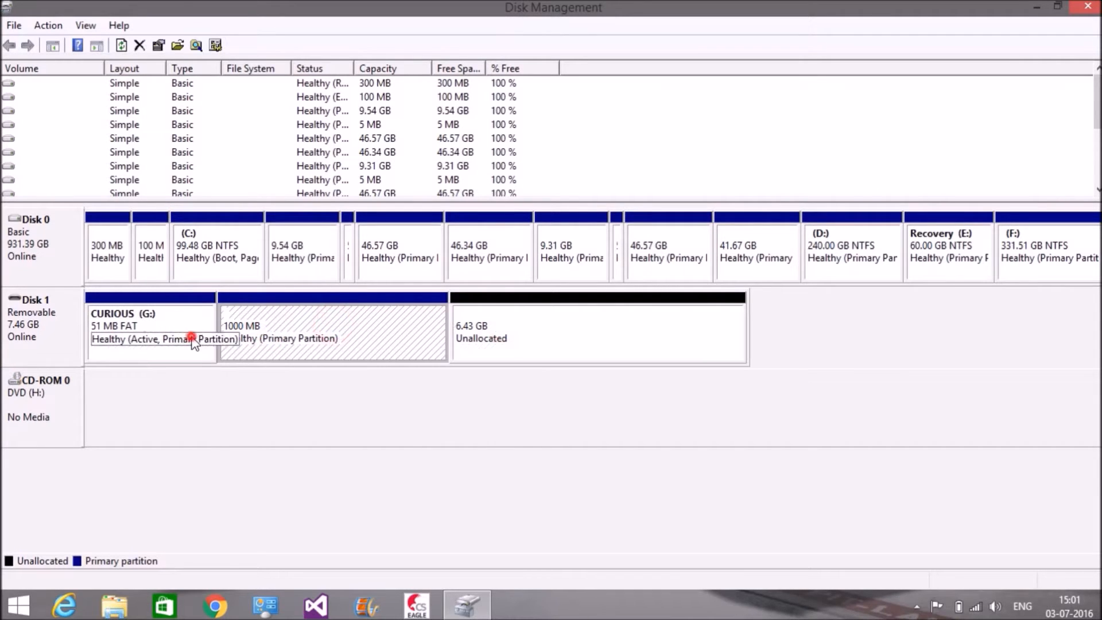
right_click(189, 337)
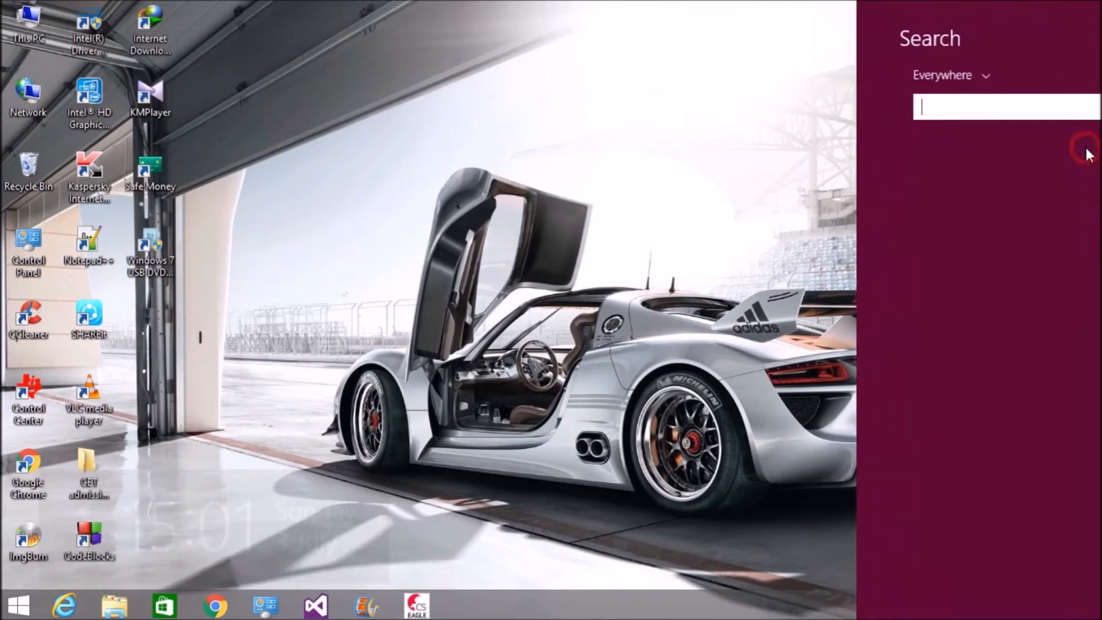
Start diskpart from an administrator Command Prompt and list the disks
type("cmd")
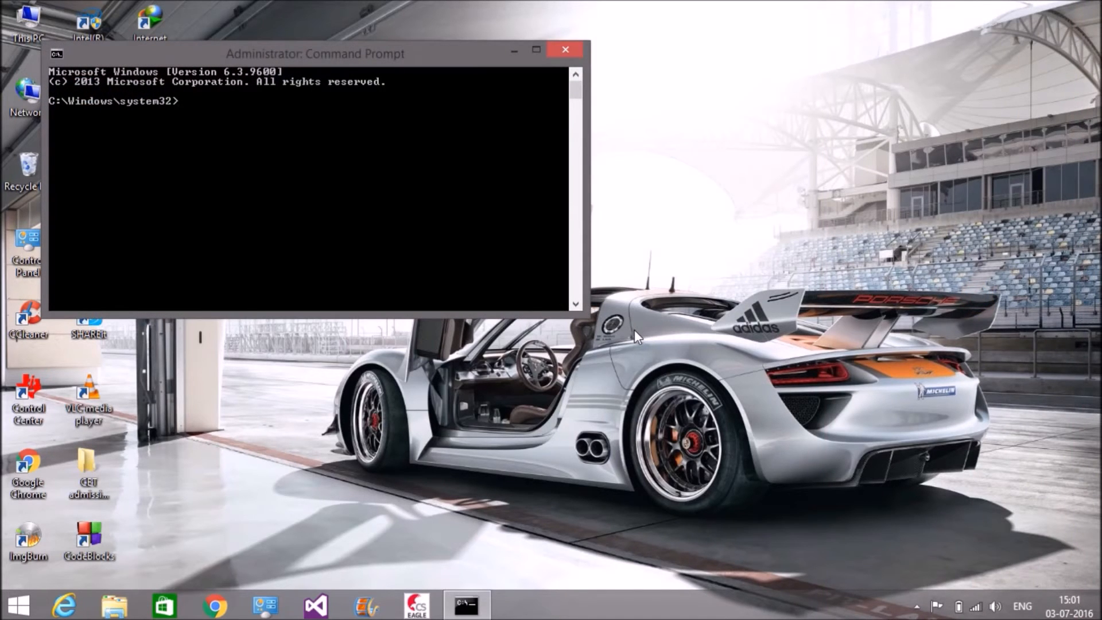
type("dis")
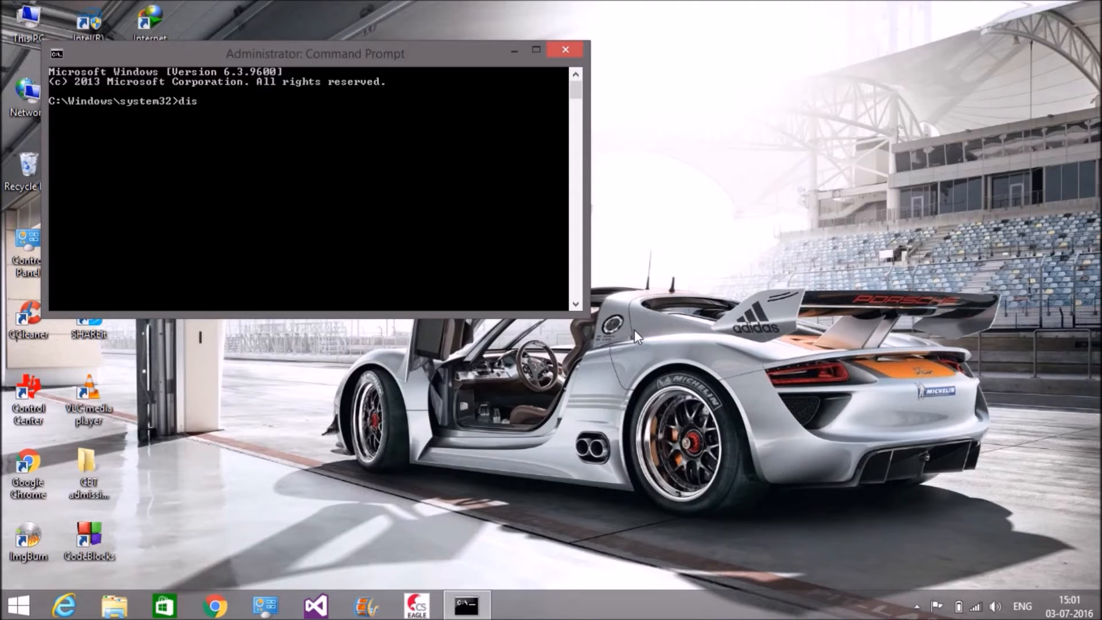
type("kpart")
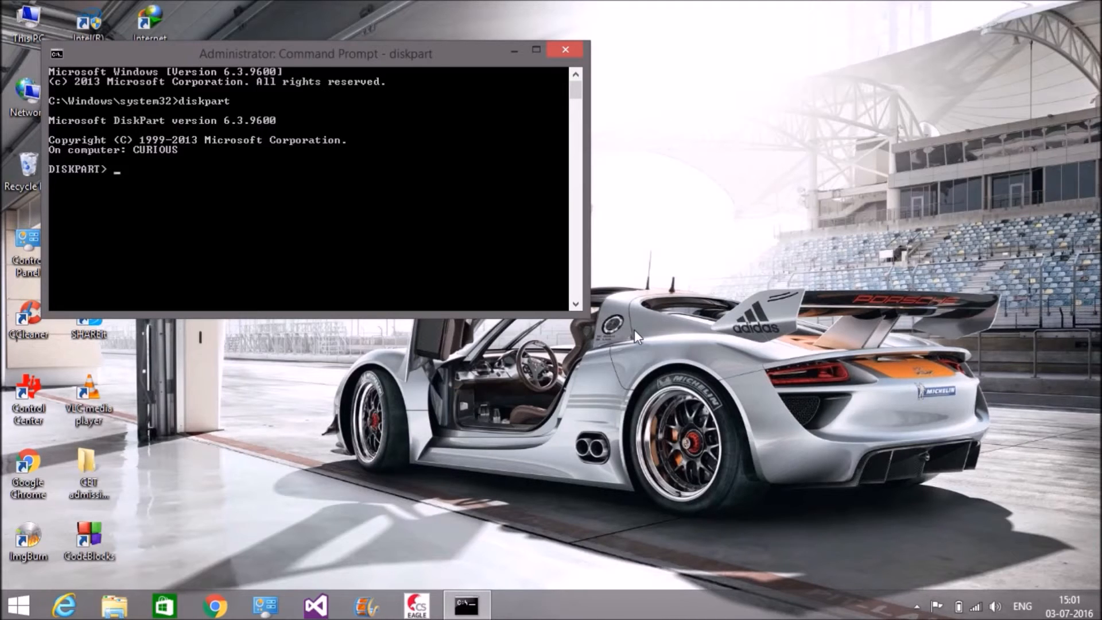
type("list disk")
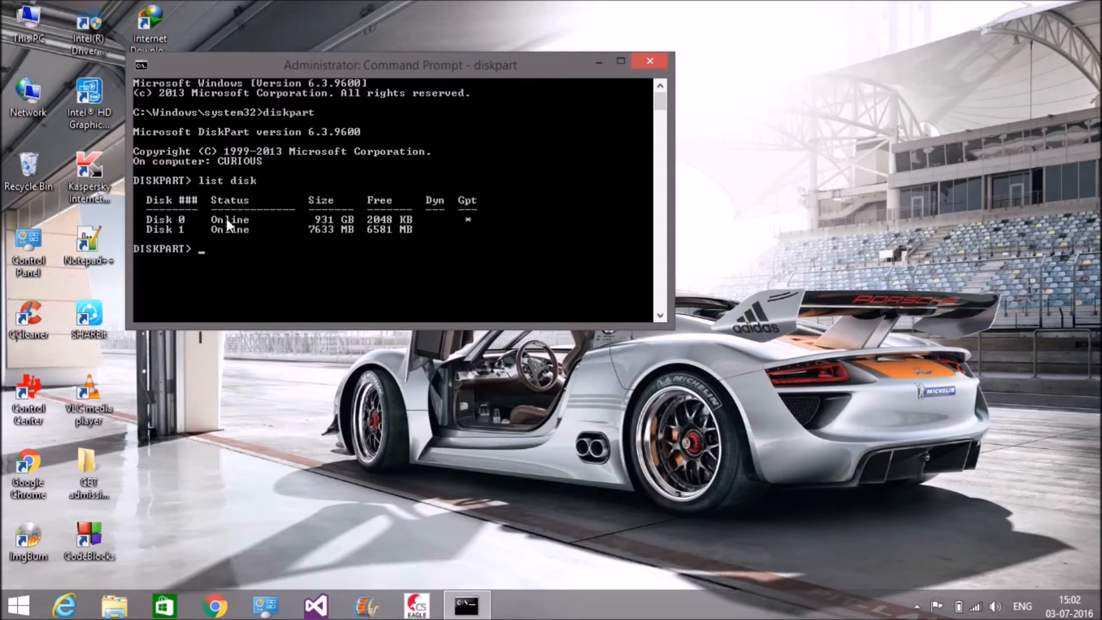
mouse_move(314, 245)
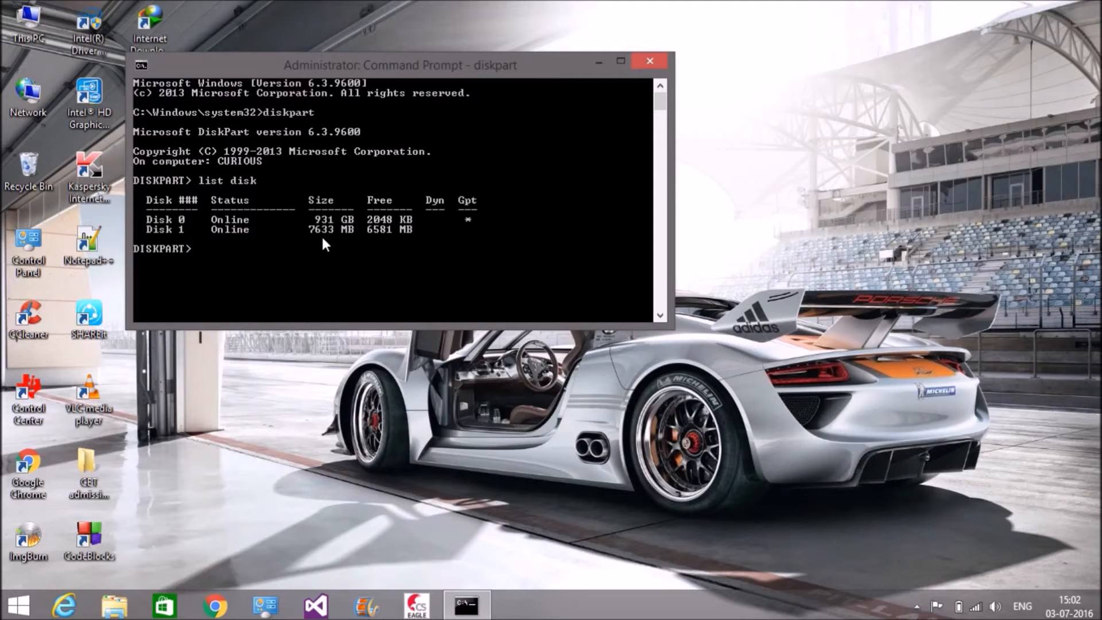
Select disk 1 (7632 MB) and wipe all its partitions with the clean command
type("s")
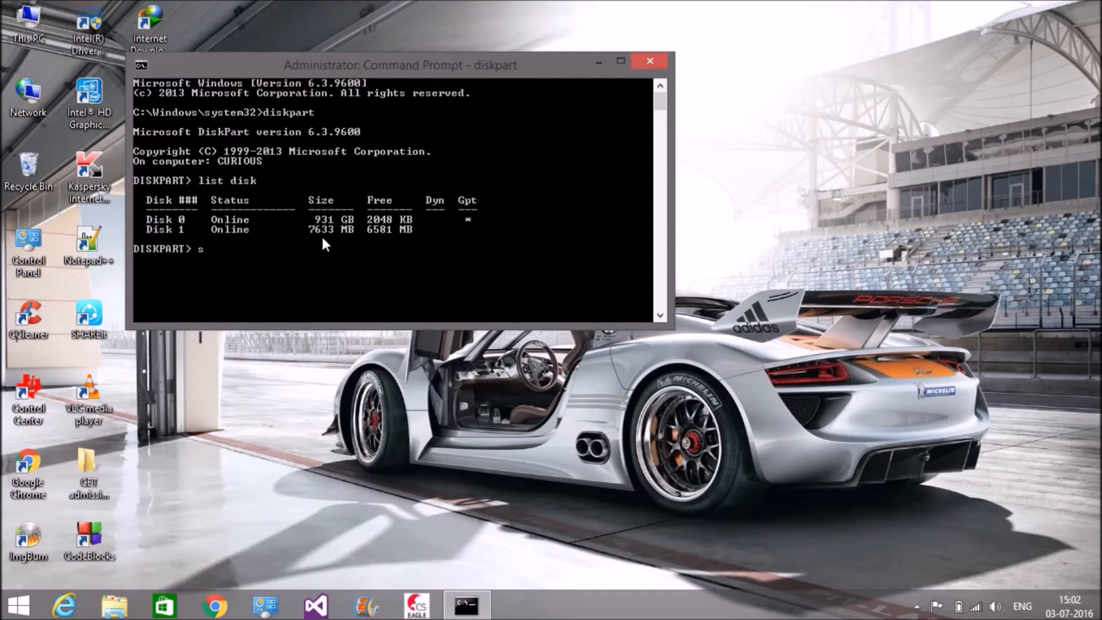
type("elect")
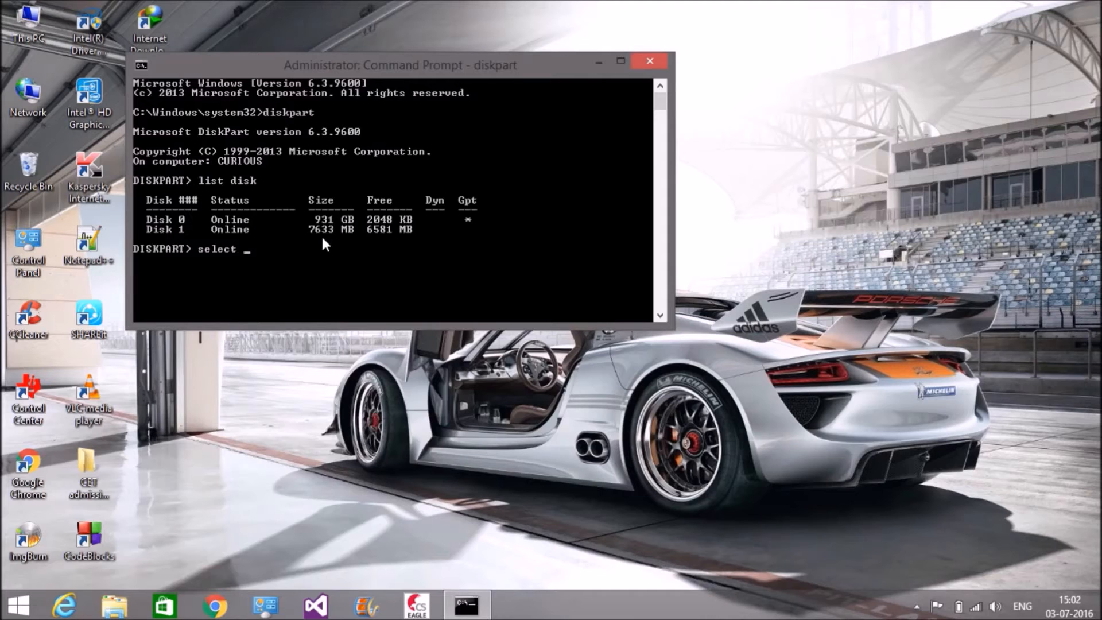
type("disk 1")
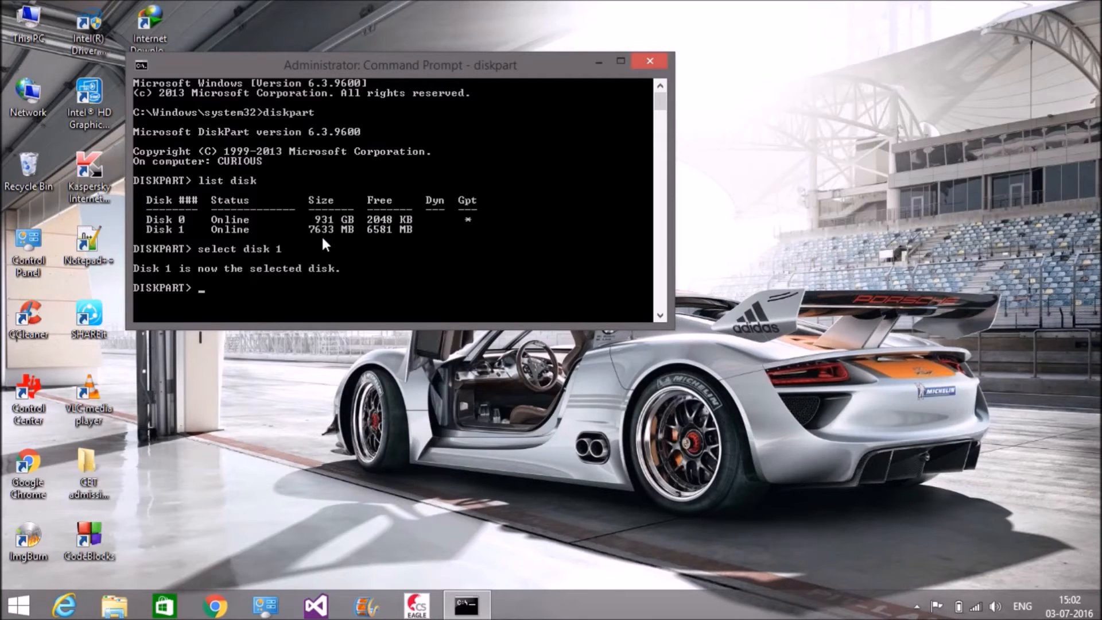
type("clean")
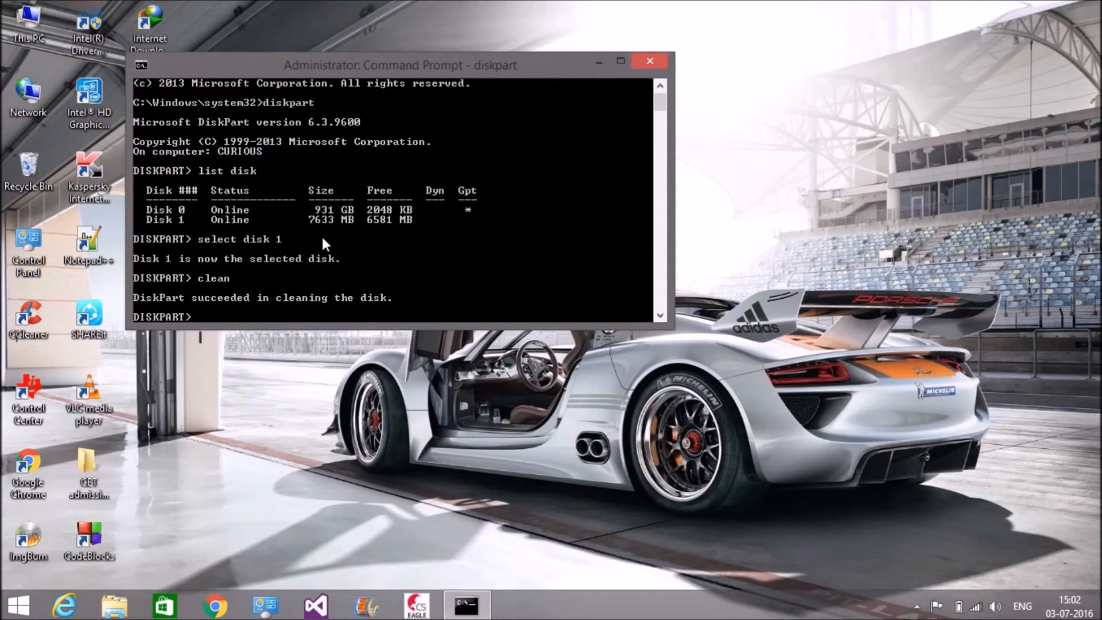
mouse_move(331, 217)
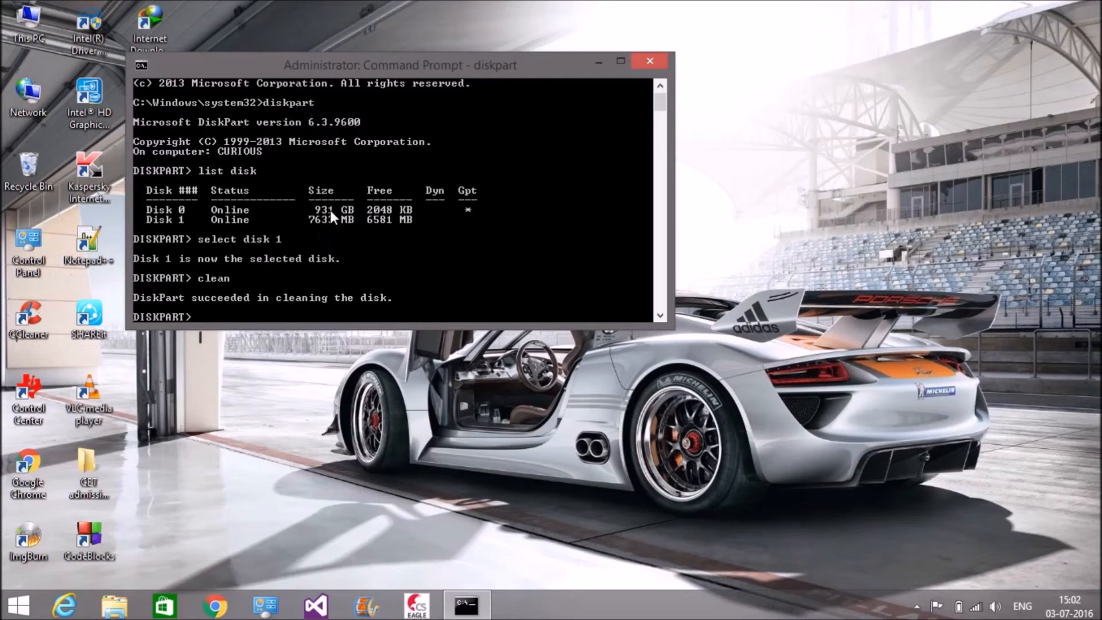
Show the maximized disk overview with Disk 1 as 7.45 GB of unallocated space
left_click(648, 61)
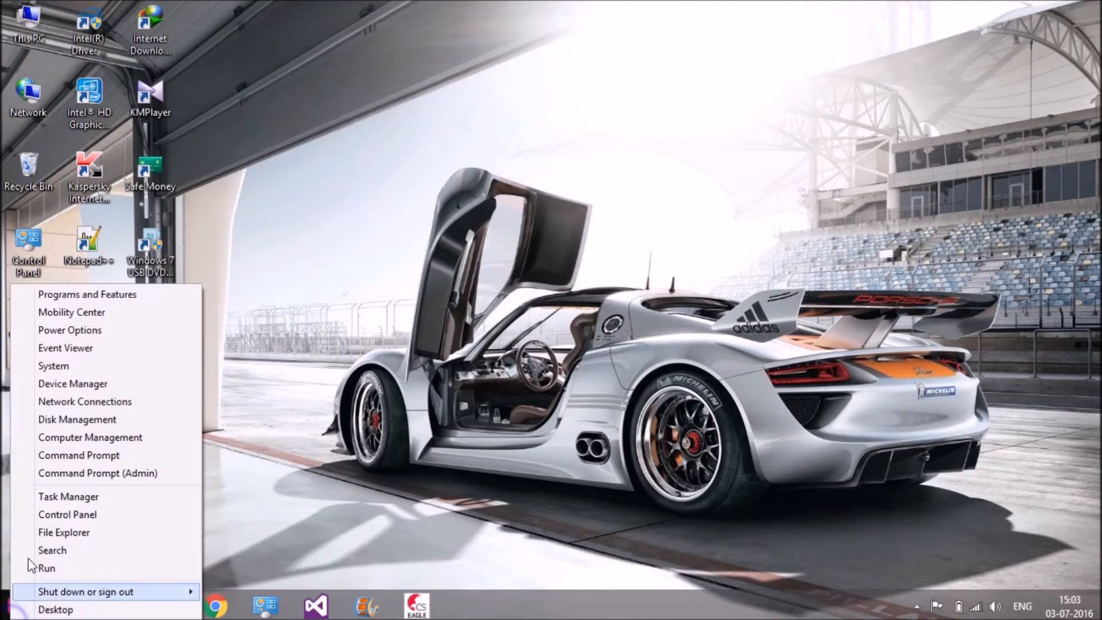
left_click(77, 419)
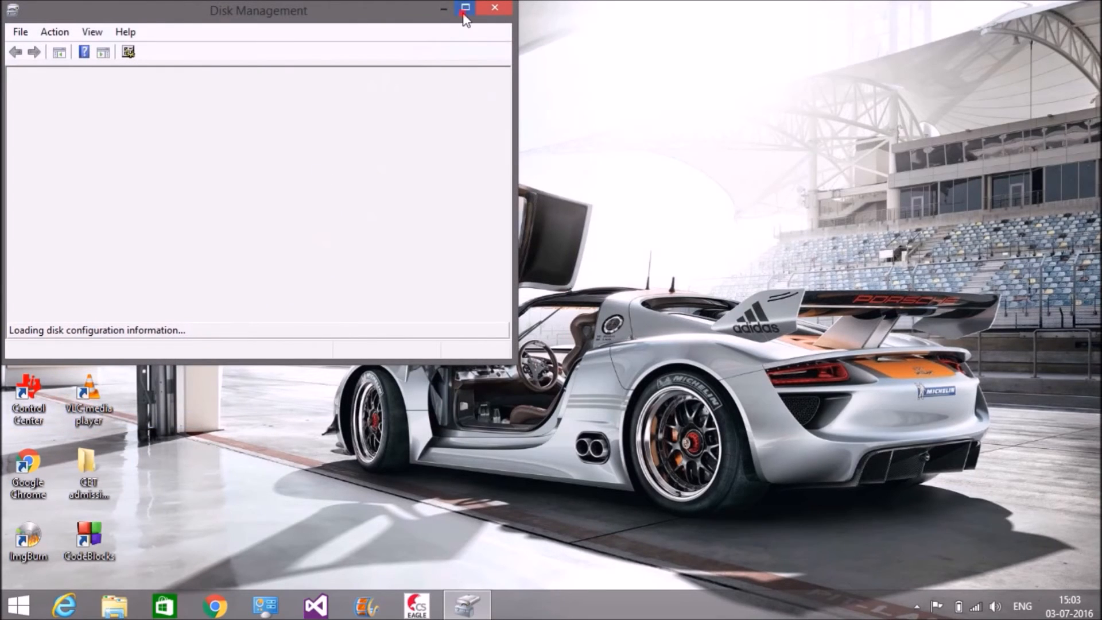
left_click(467, 8)
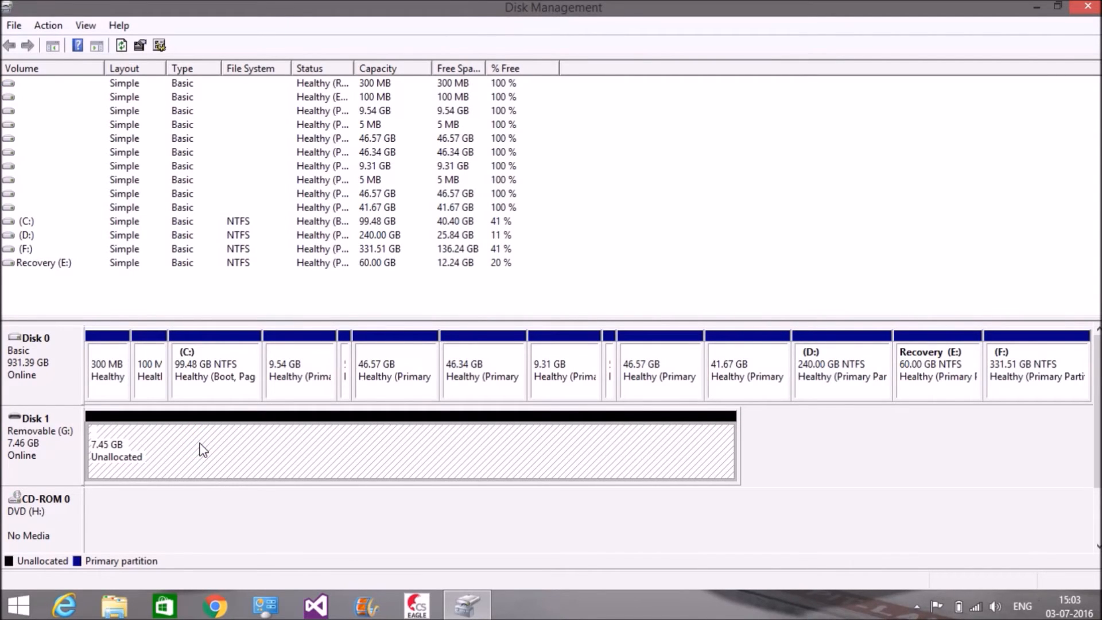
mouse_move(237, 454)
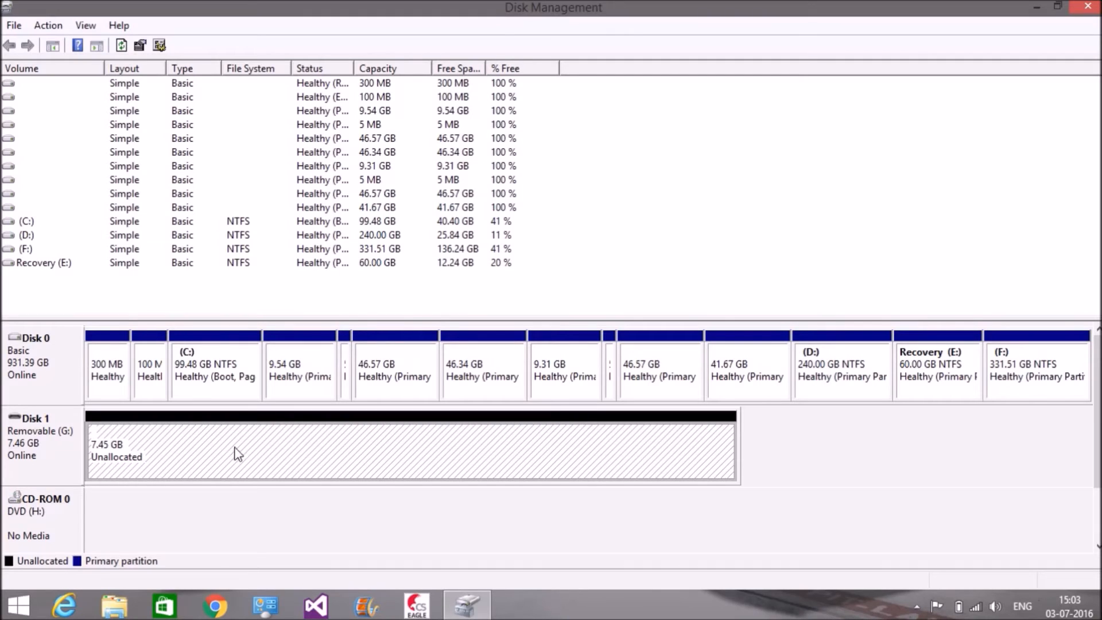
Begin a new simple volume of 7632 MB on the unallocated space with drive letter I
right_click(238, 454)
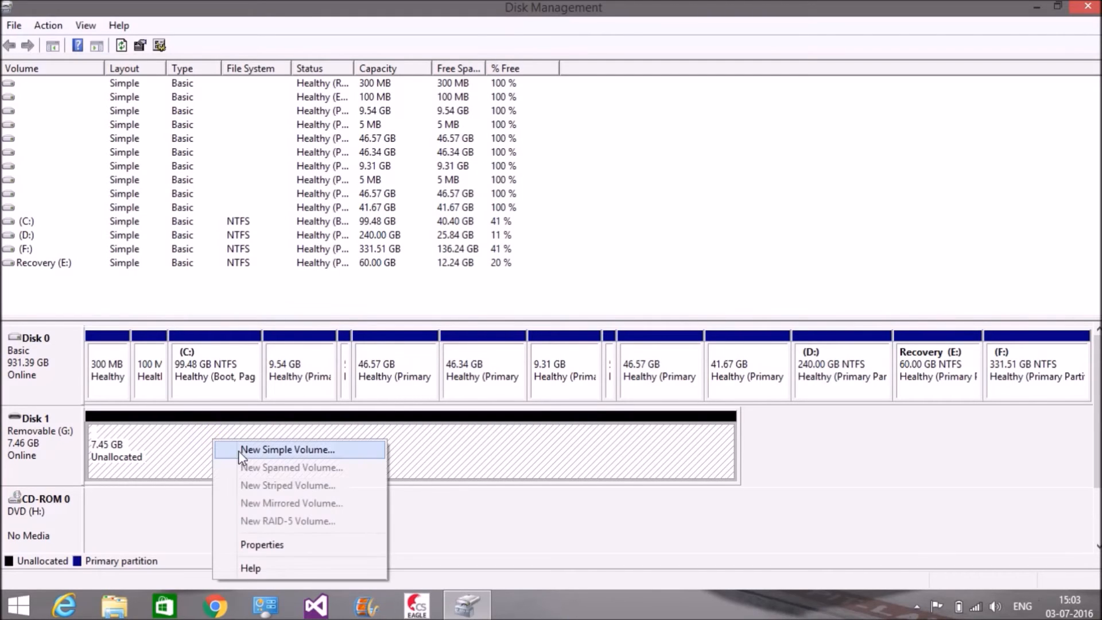
left_click(287, 449)
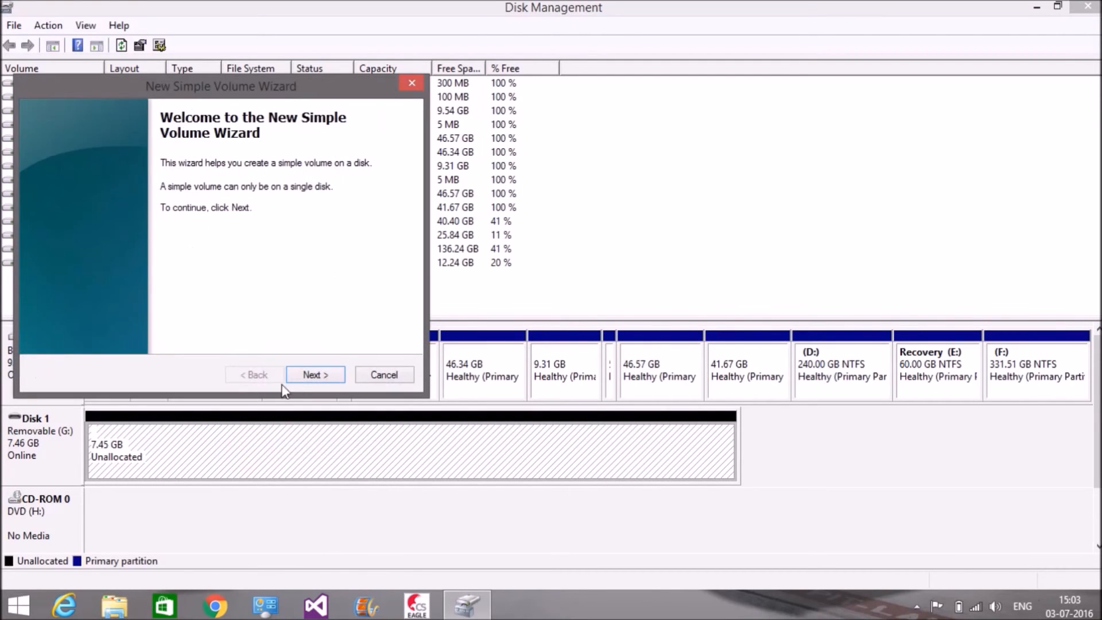
left_click(315, 374)
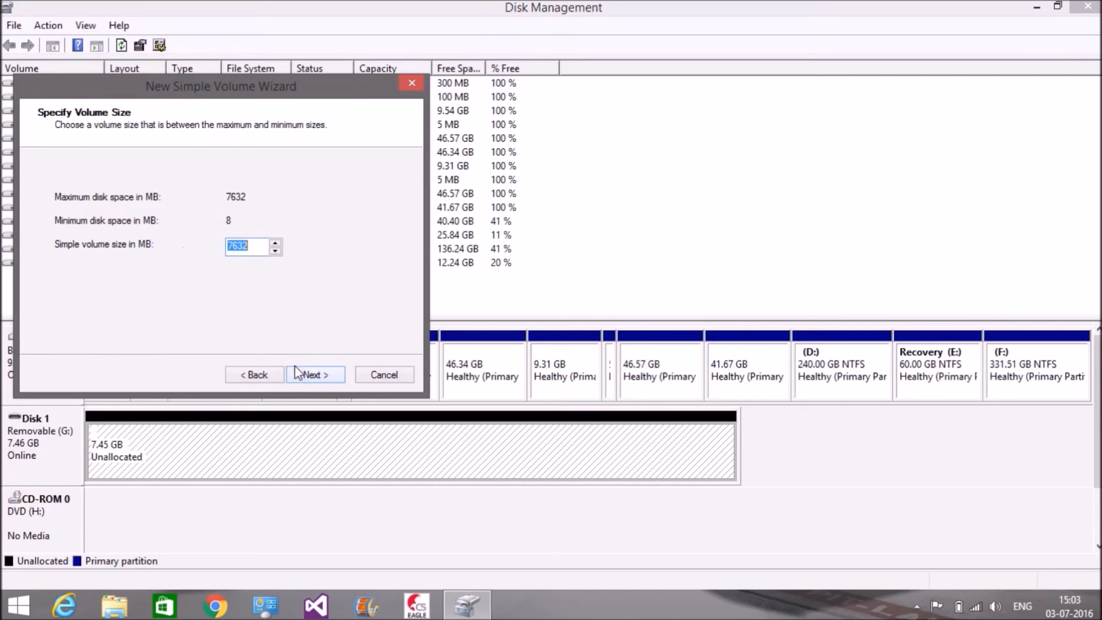
left_click(315, 374)
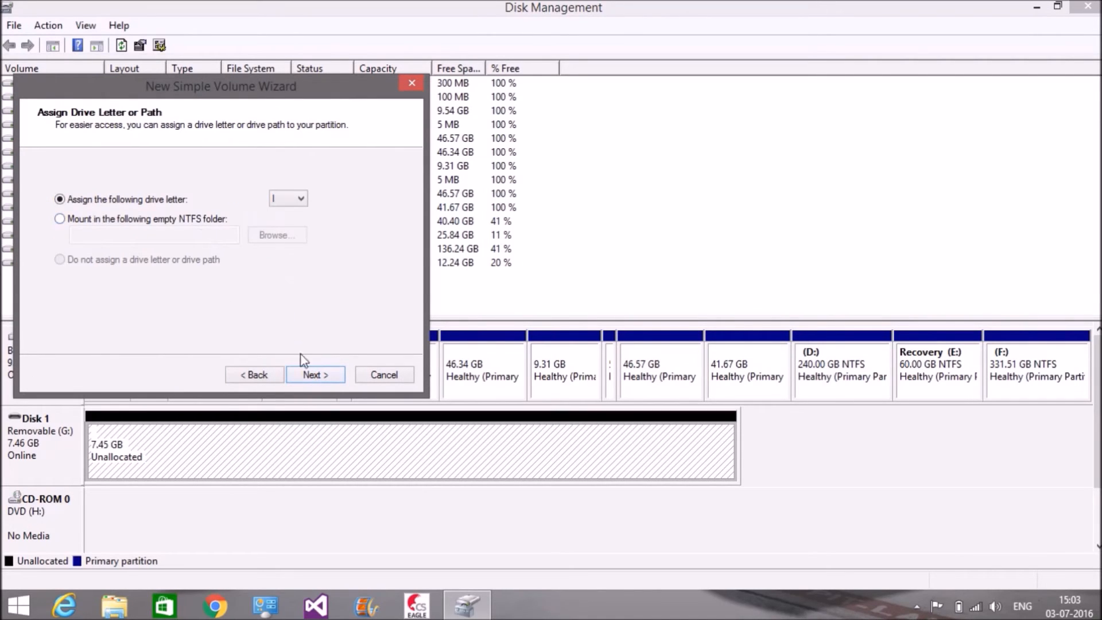
left_click(315, 375)
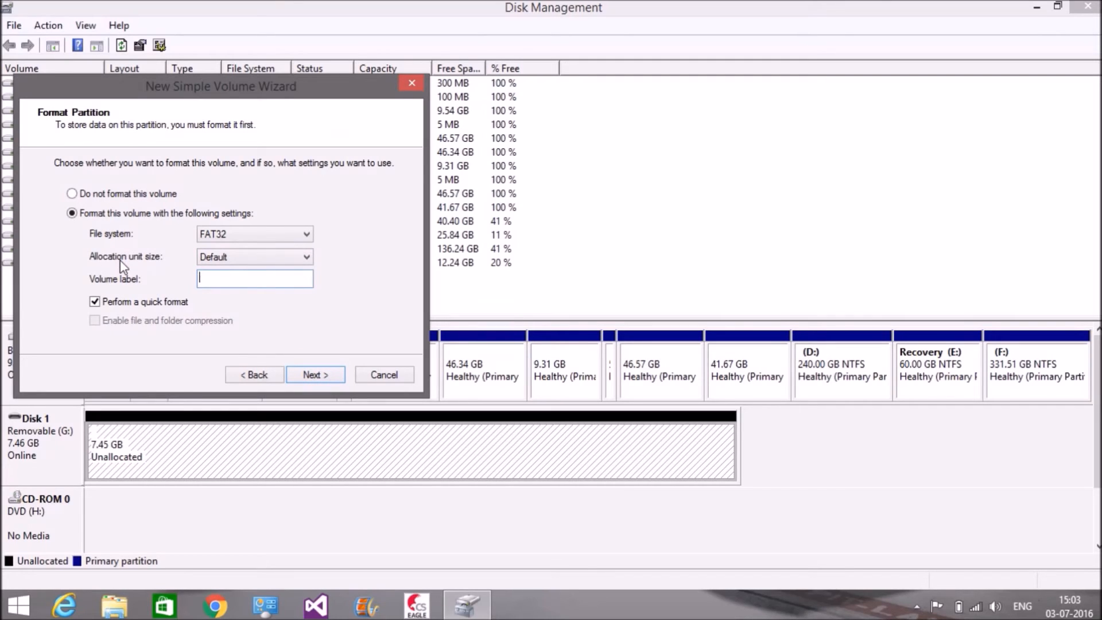
Quick-format it as FAT32 labelled Curious and finish the wizard
type("Curious")
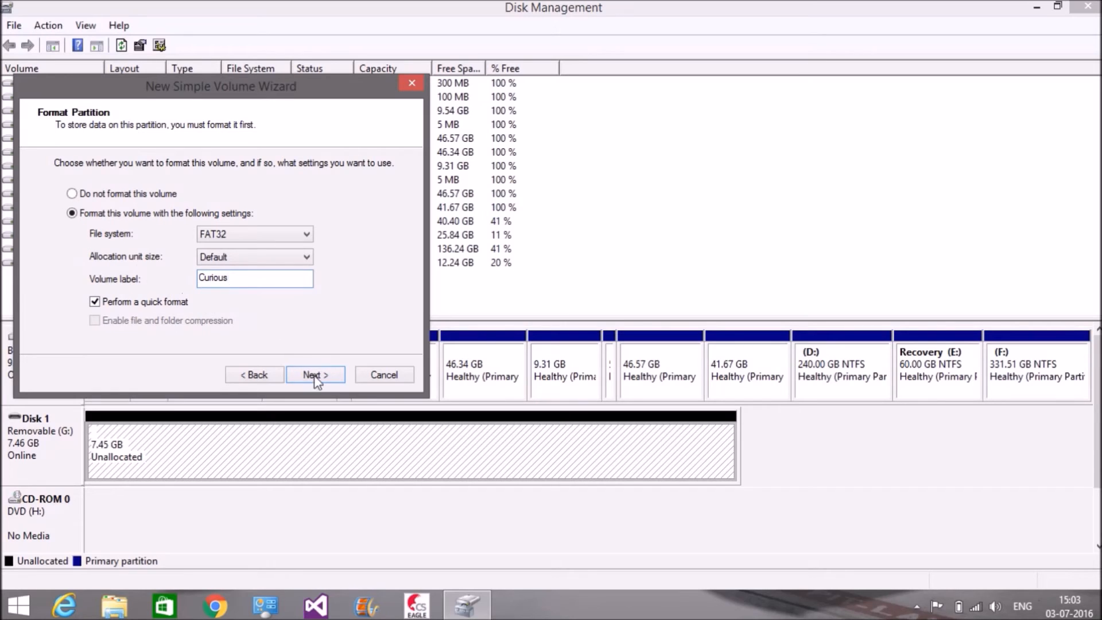
left_click(316, 375)
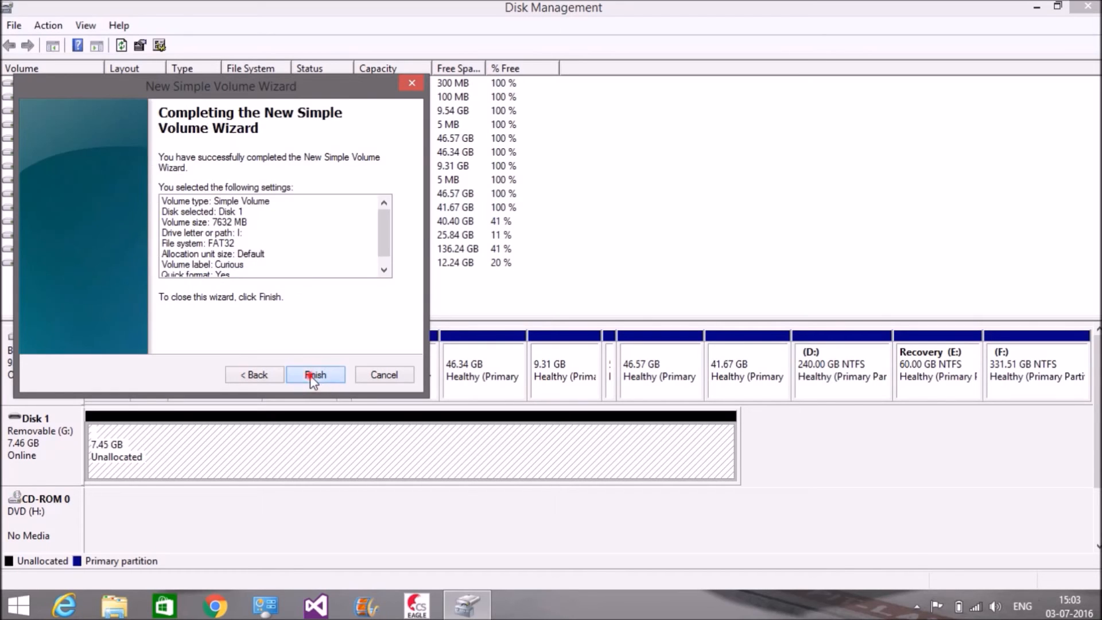
left_click(315, 375)
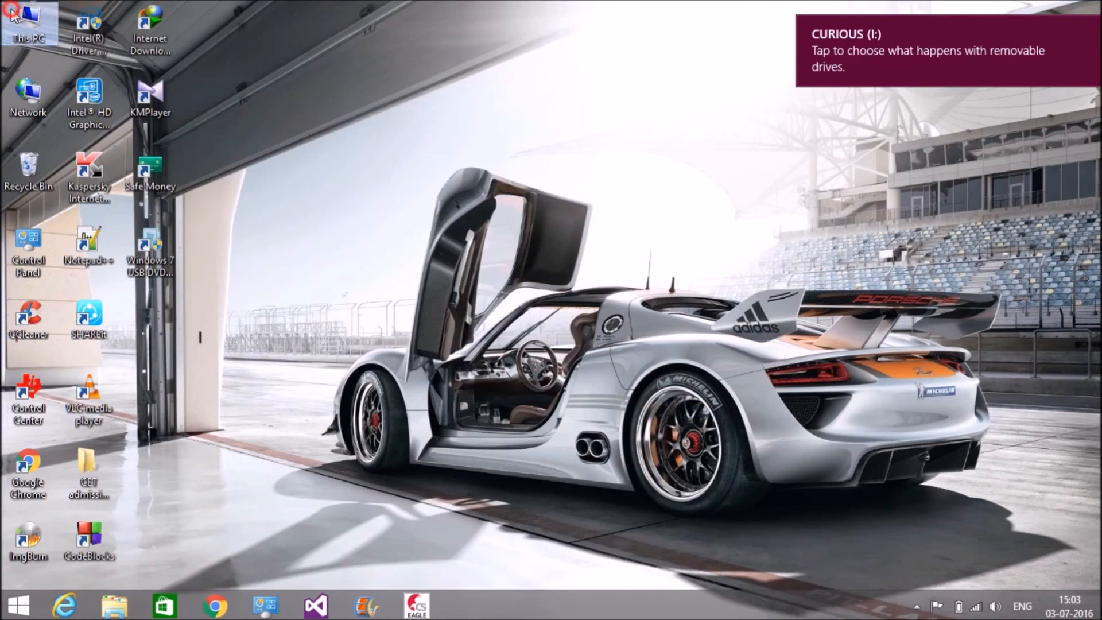
Verify in This PC that CURIOUS (I:) is FAT32 with 7.43 GB free of 7.43 GB
double_click(28, 24)
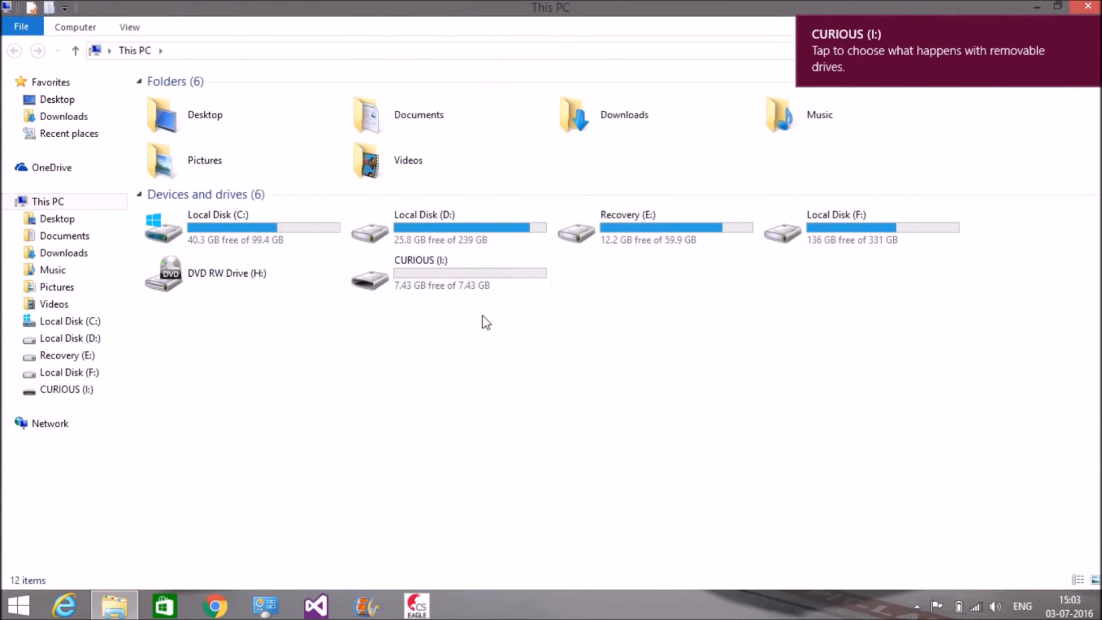
left_click(450, 273)
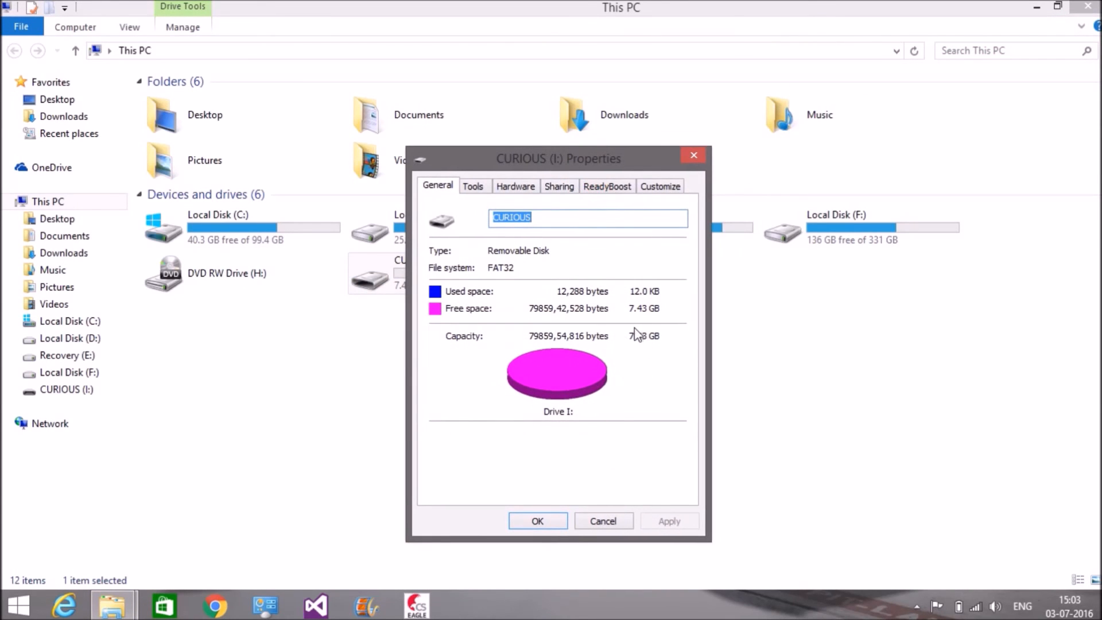
left_click(694, 155)
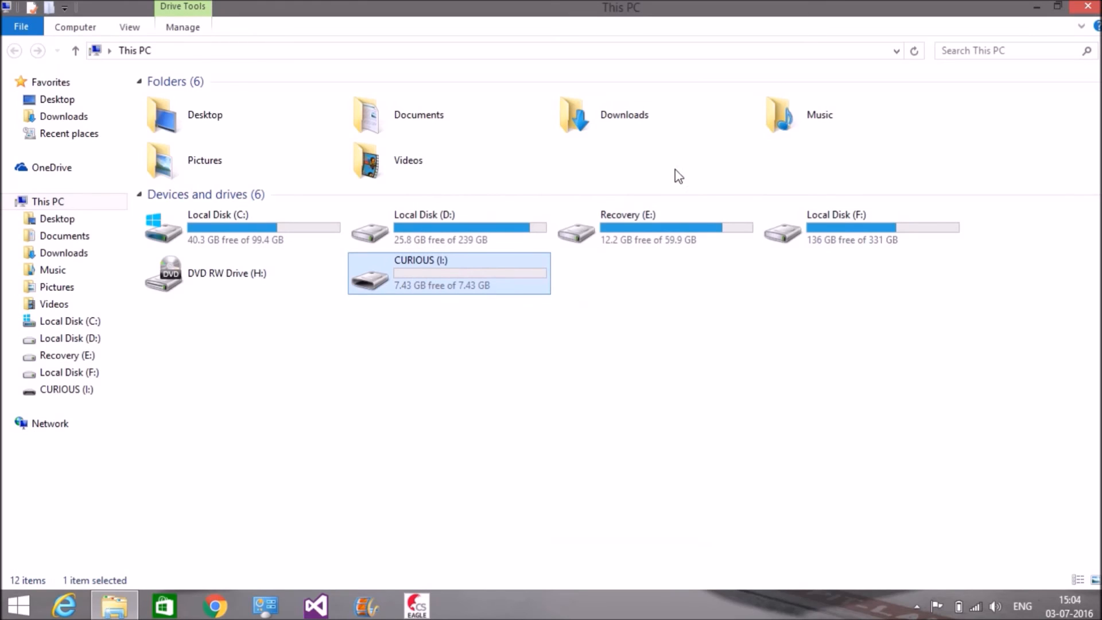
mouse_move(686, 175)
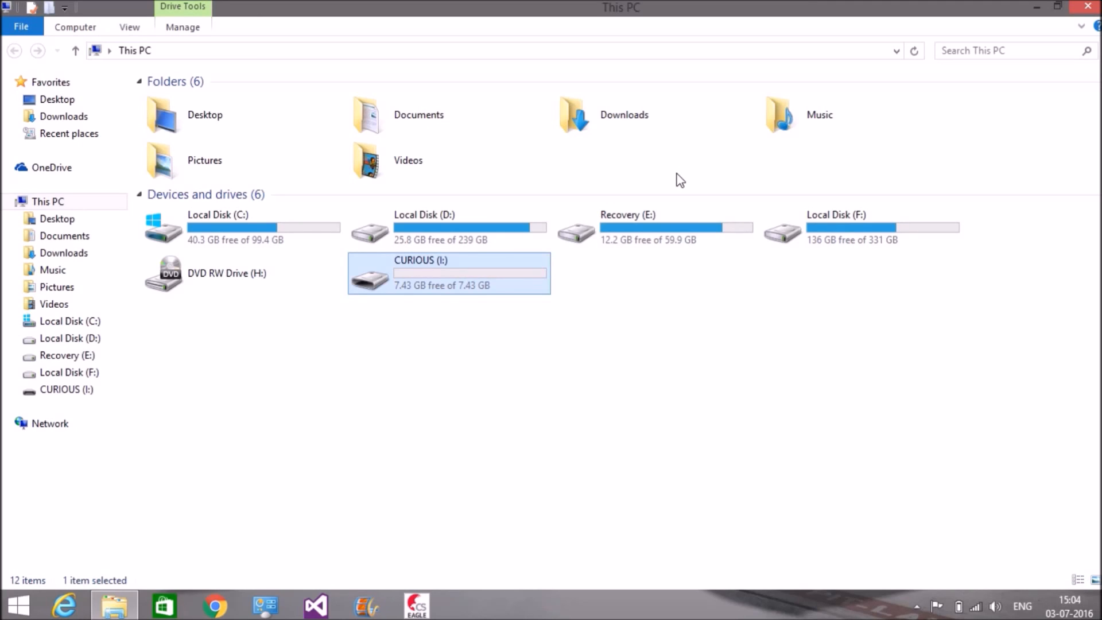
mouse_move(665, 185)
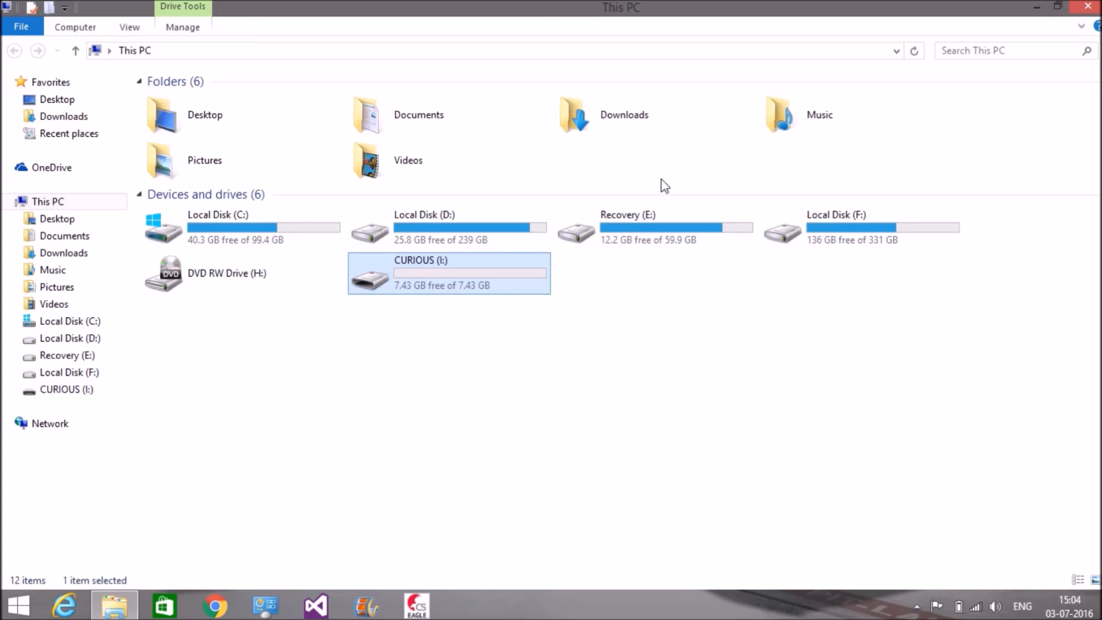